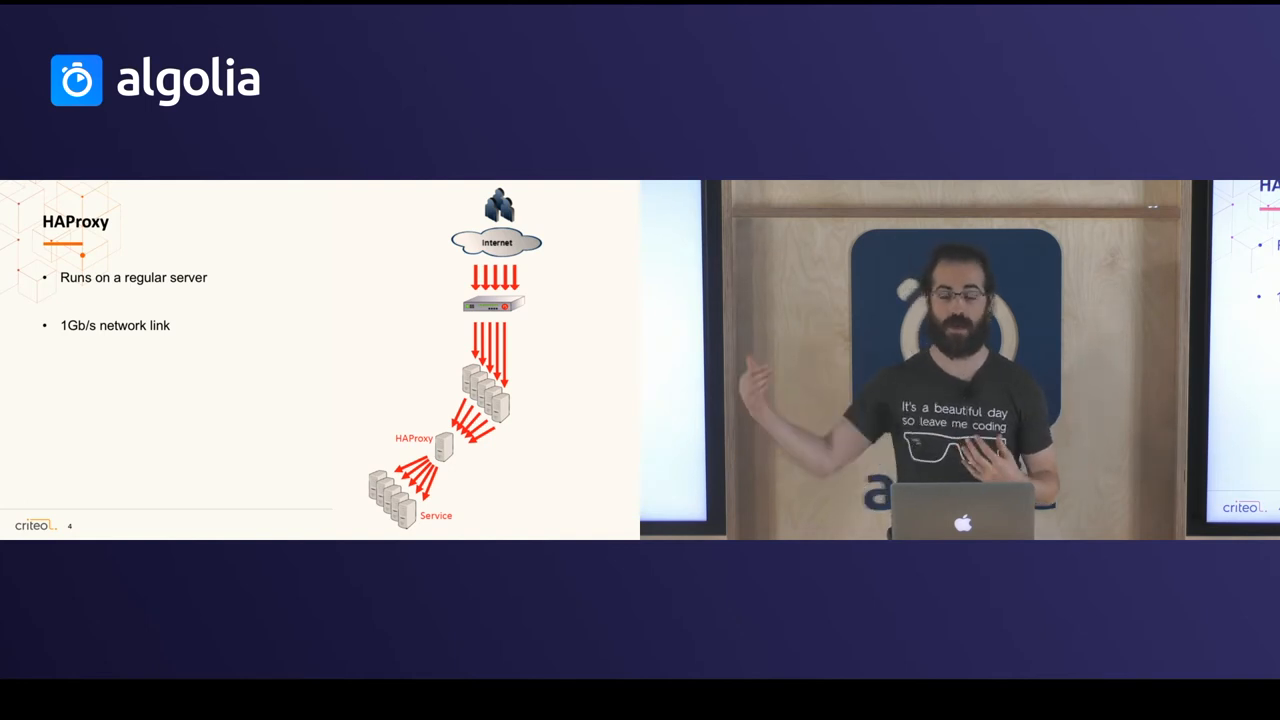
{"action": "key", "text": "right"}
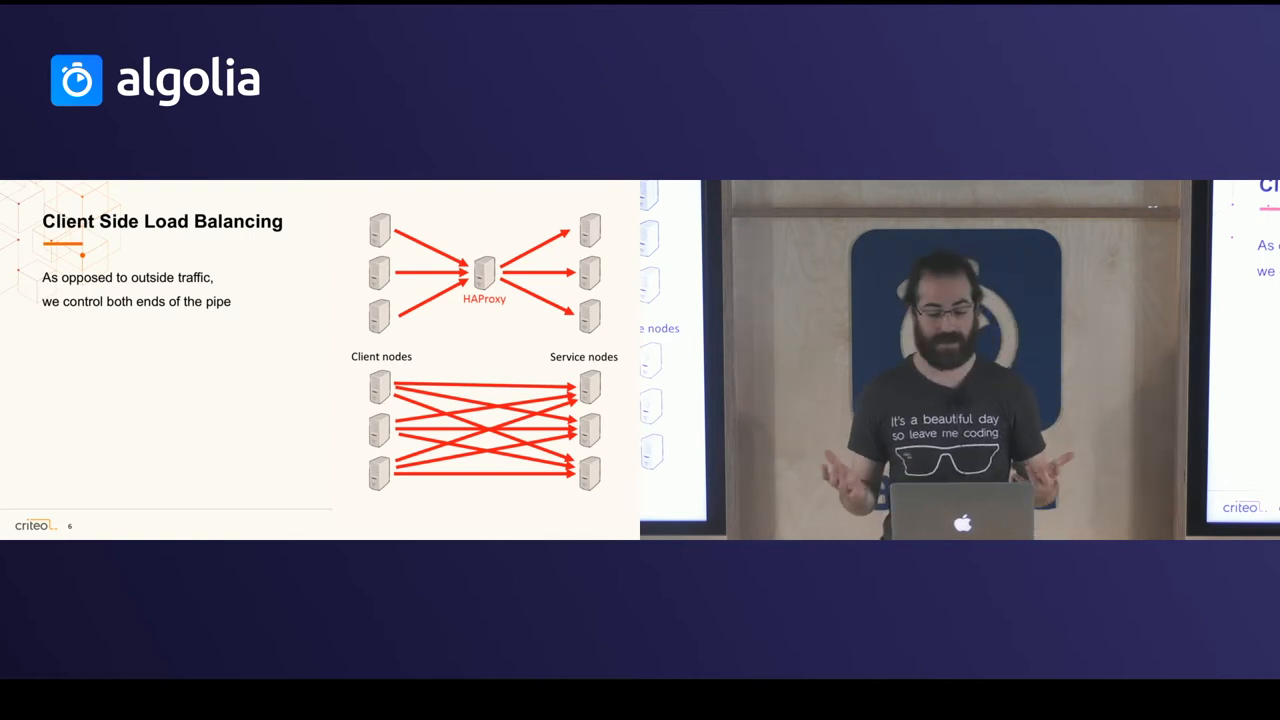
{"action": "key", "text": "Right"}
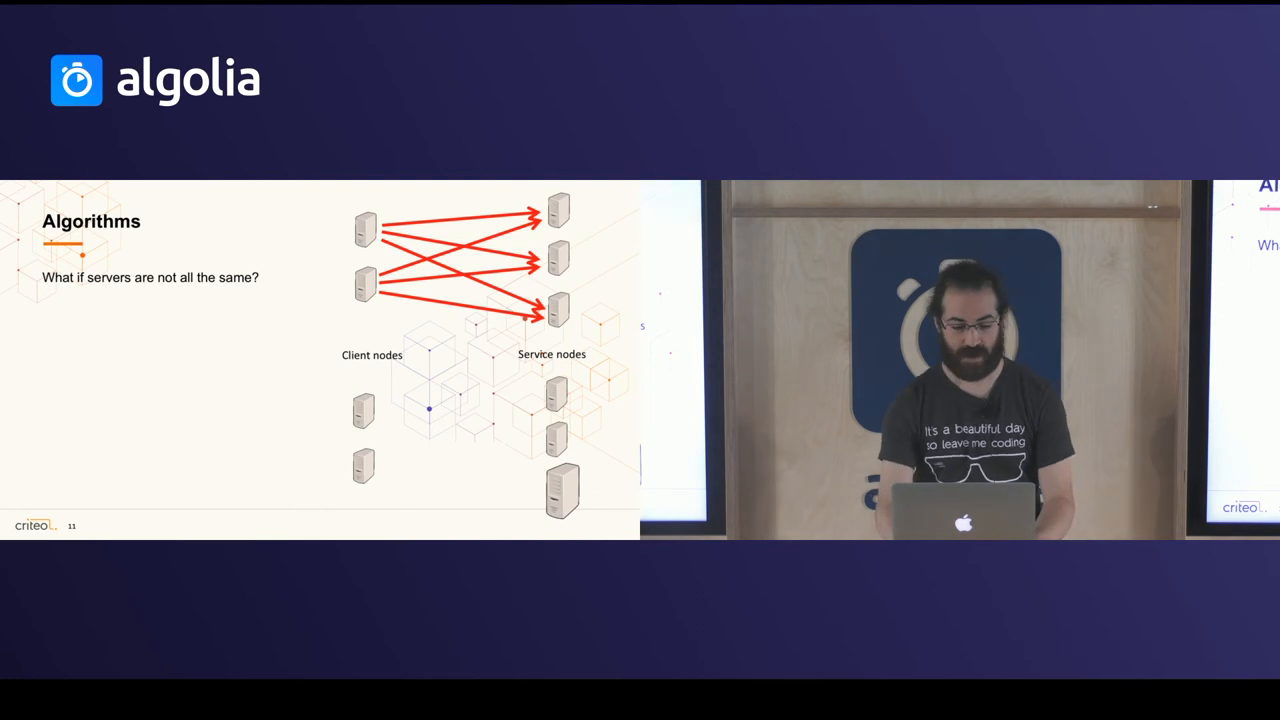
{"action": "key", "text": "right"}
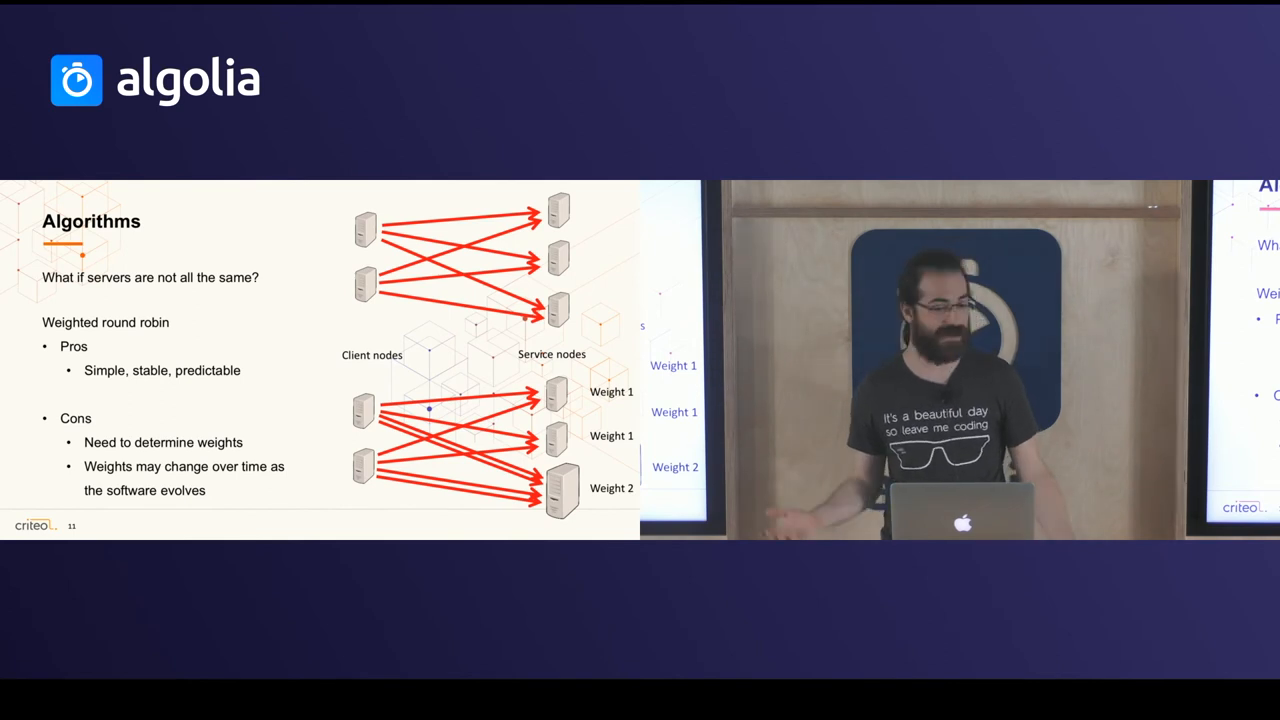